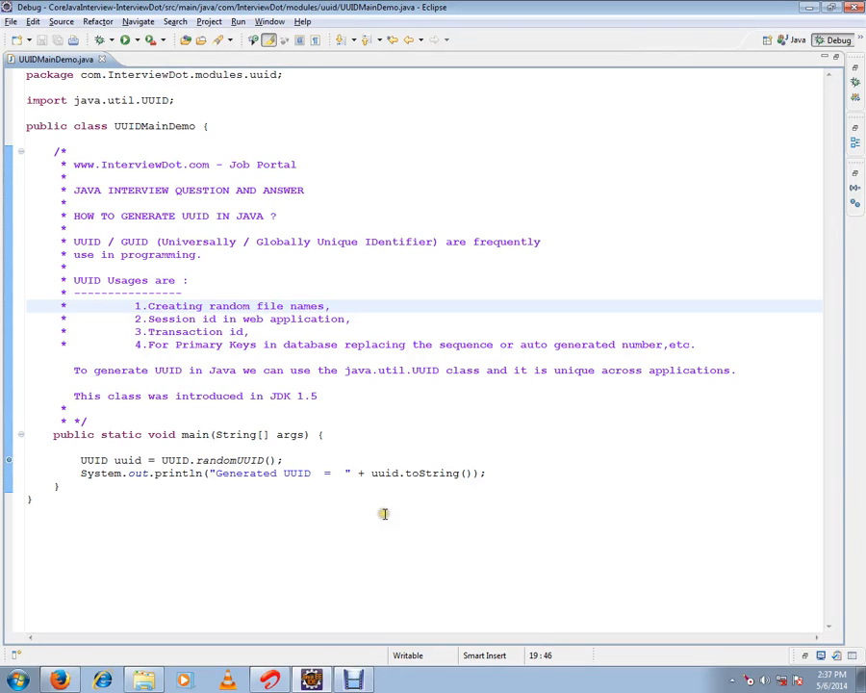
mouse_move(385, 514)
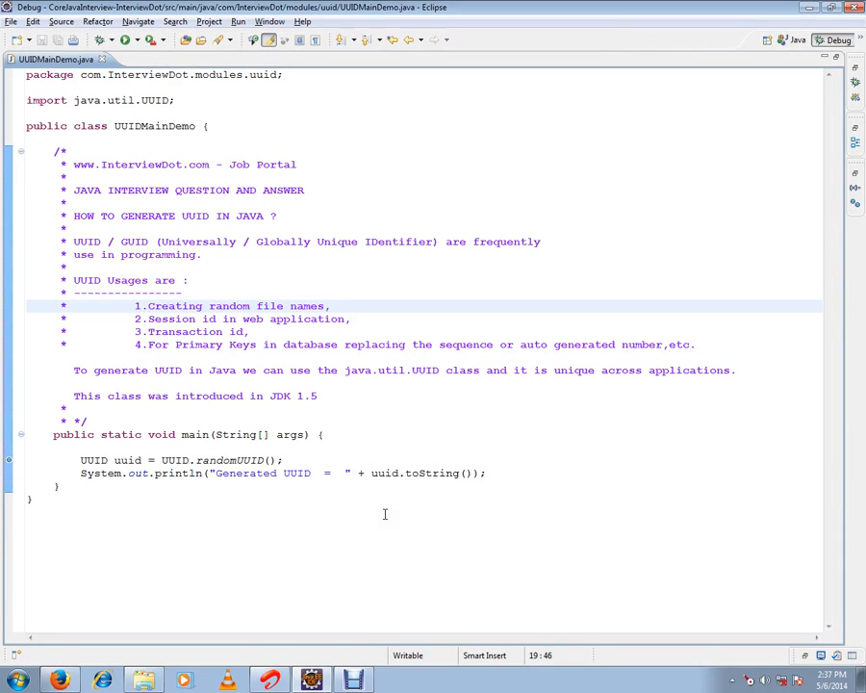
- Highlight the java.util.UUID references and set a breakpoint on the UUID println line
double_click(139, 163)
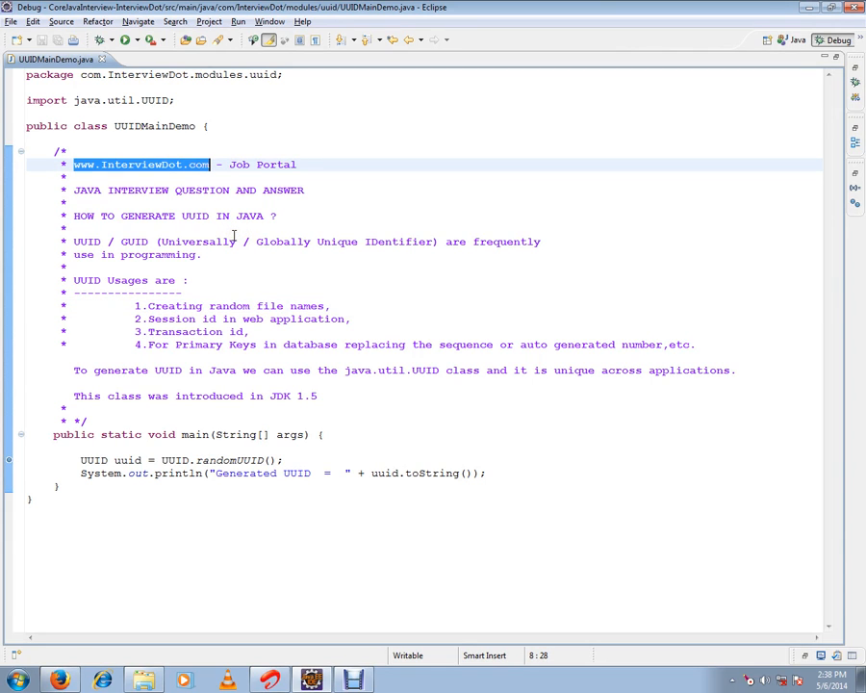
mouse_move(227, 278)
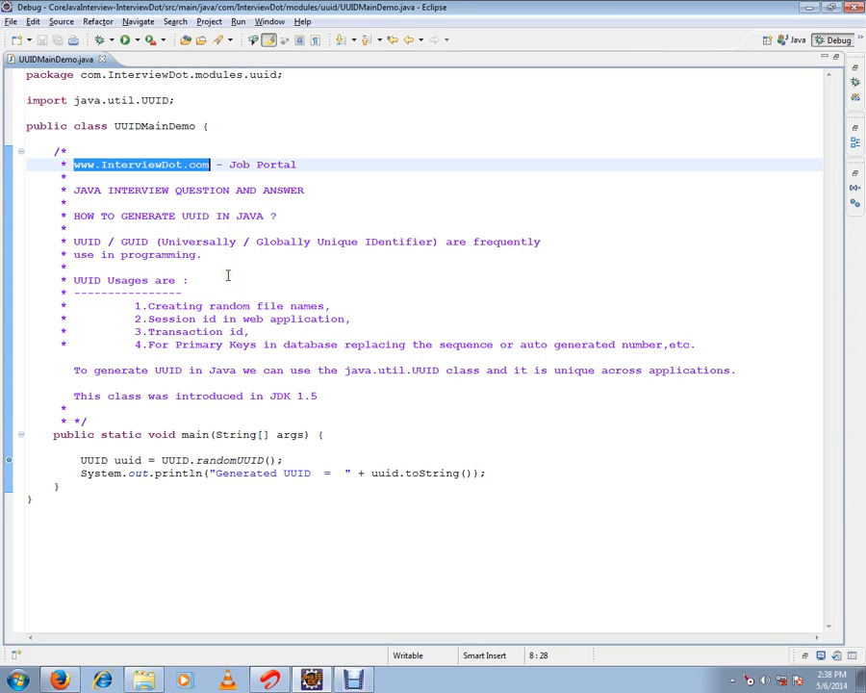
mouse_move(231, 274)
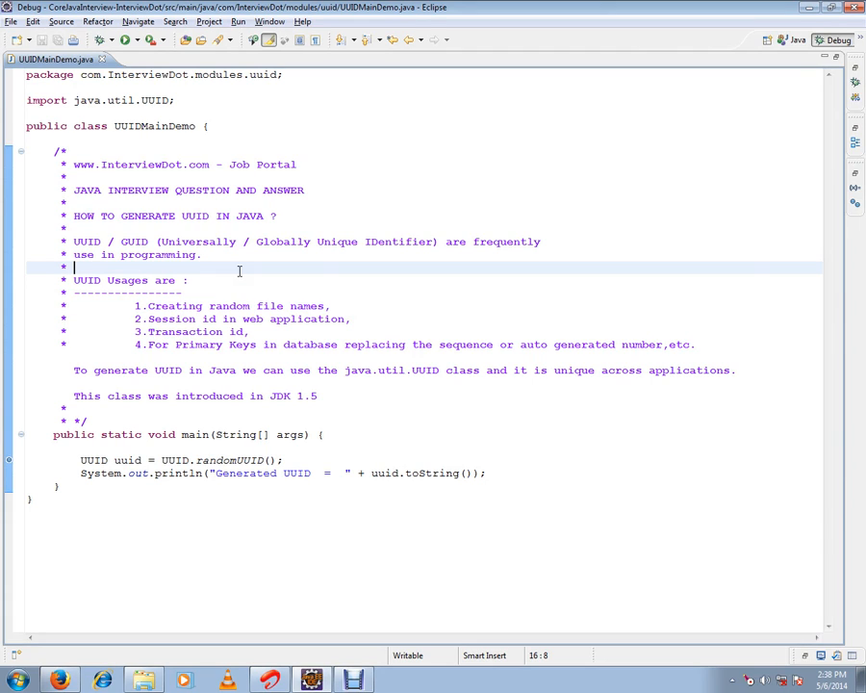
mouse_move(178, 306)
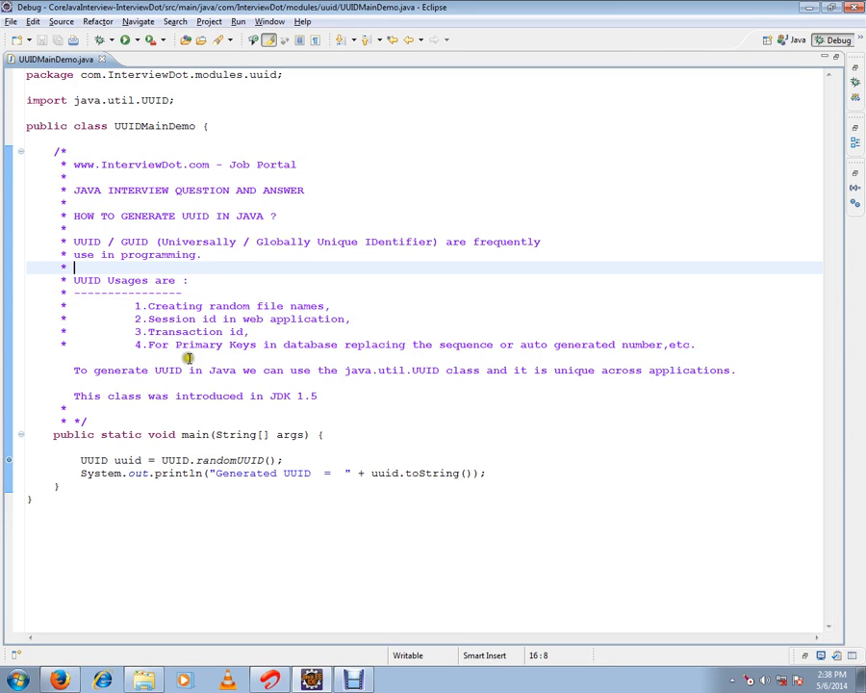
mouse_move(269, 344)
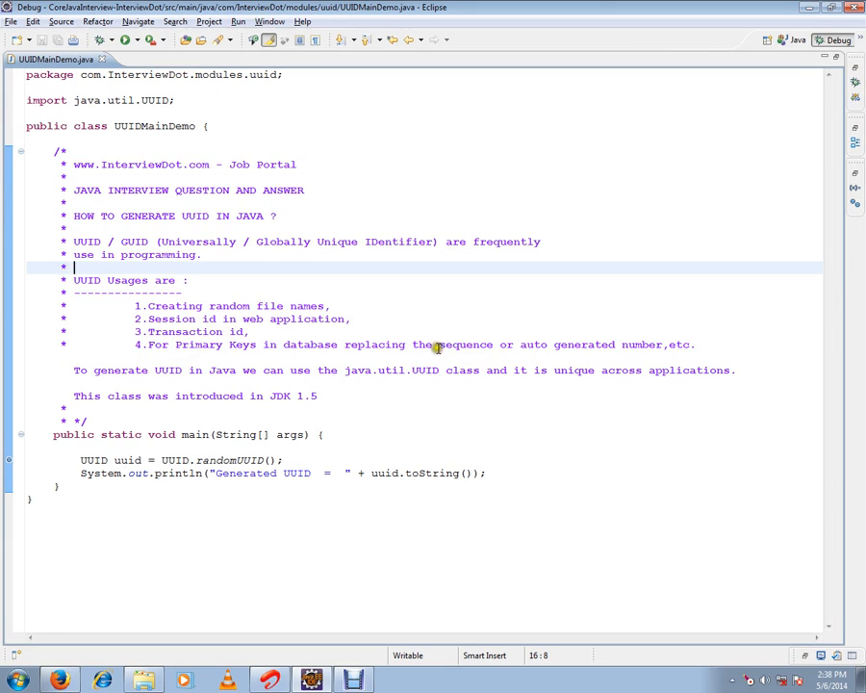
mouse_move(523, 354)
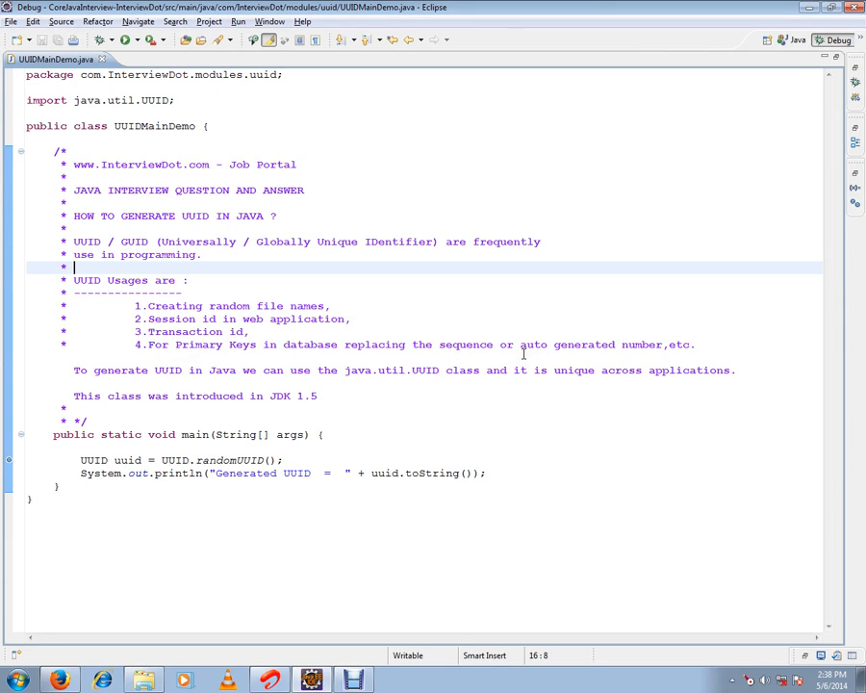
mouse_move(319, 350)
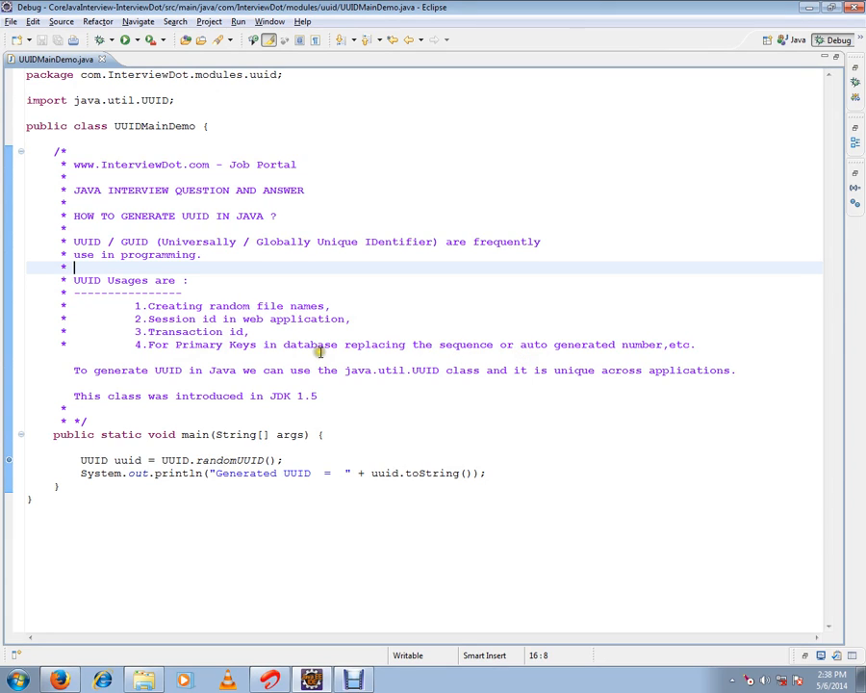
mouse_move(169, 373)
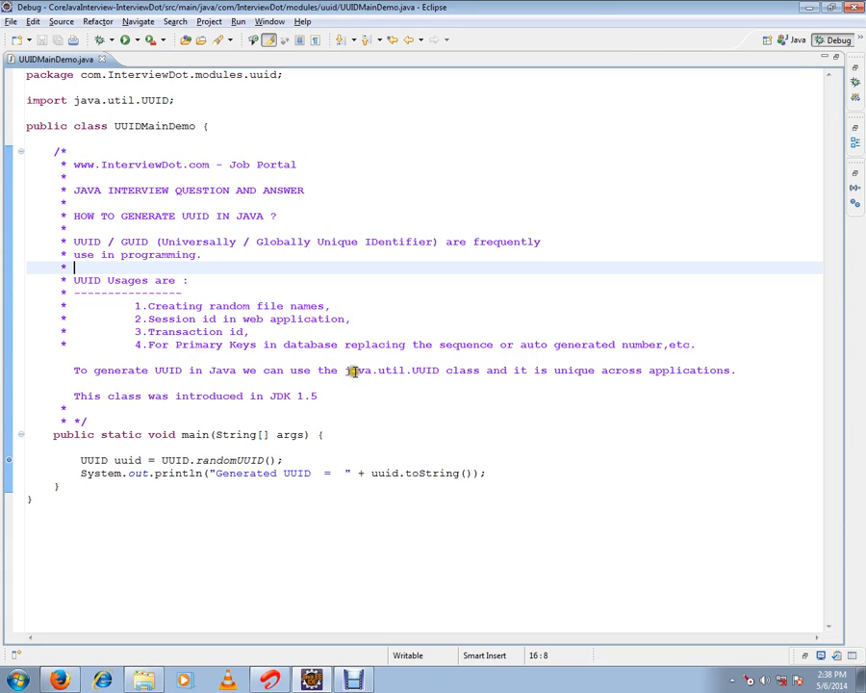
double_click(389, 370)
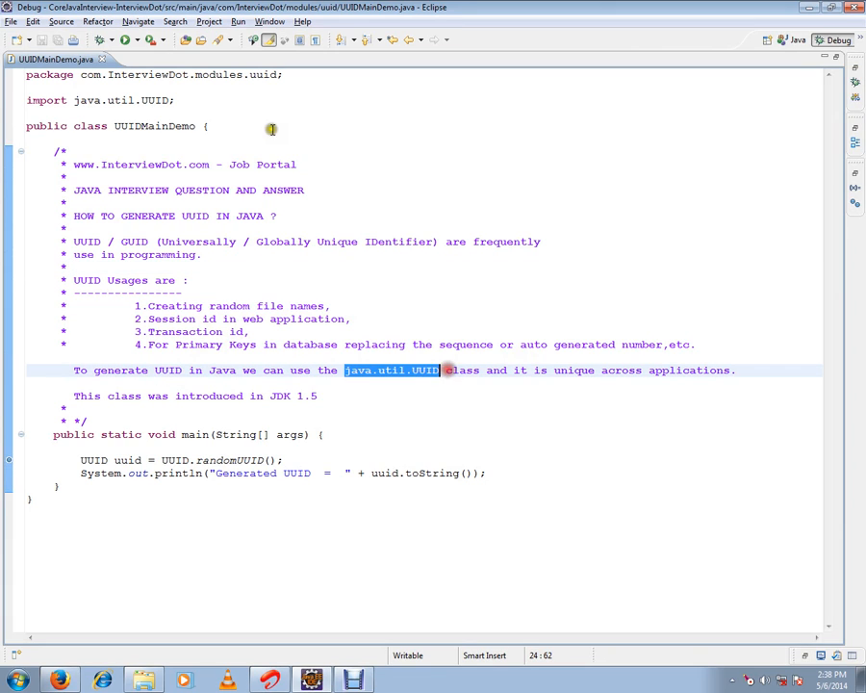
left_click(151, 100)
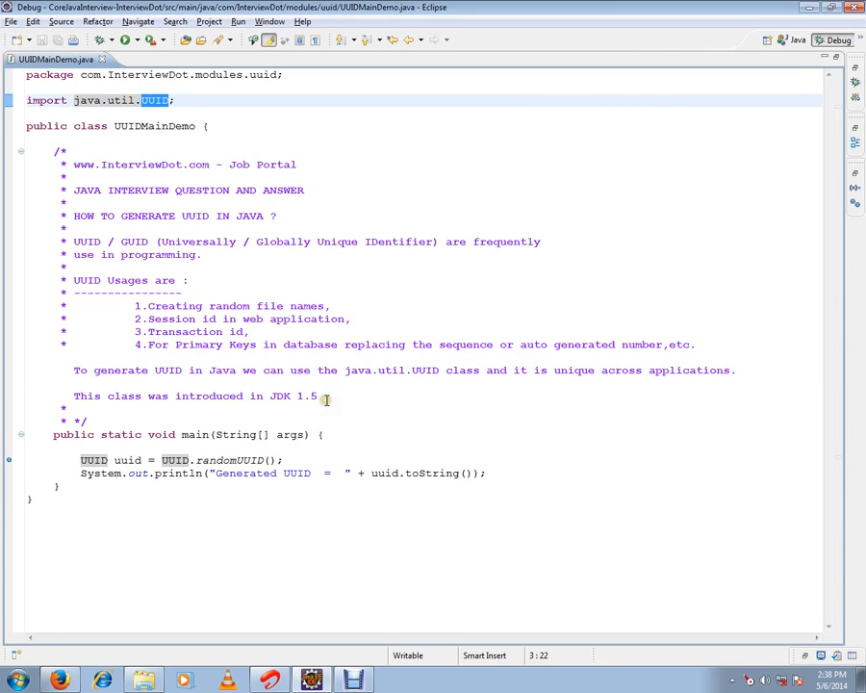
mouse_move(377, 277)
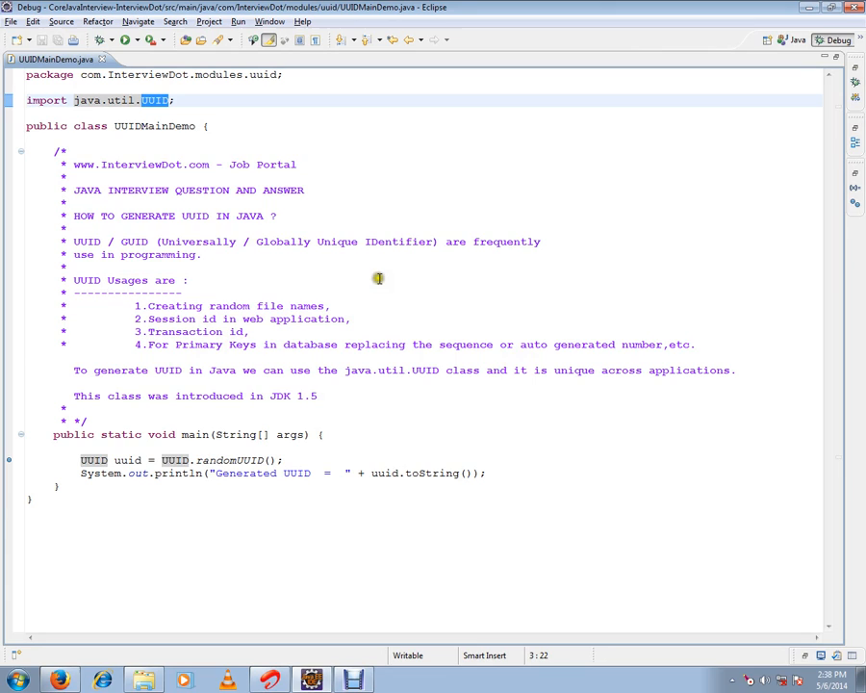
mouse_move(662, 375)
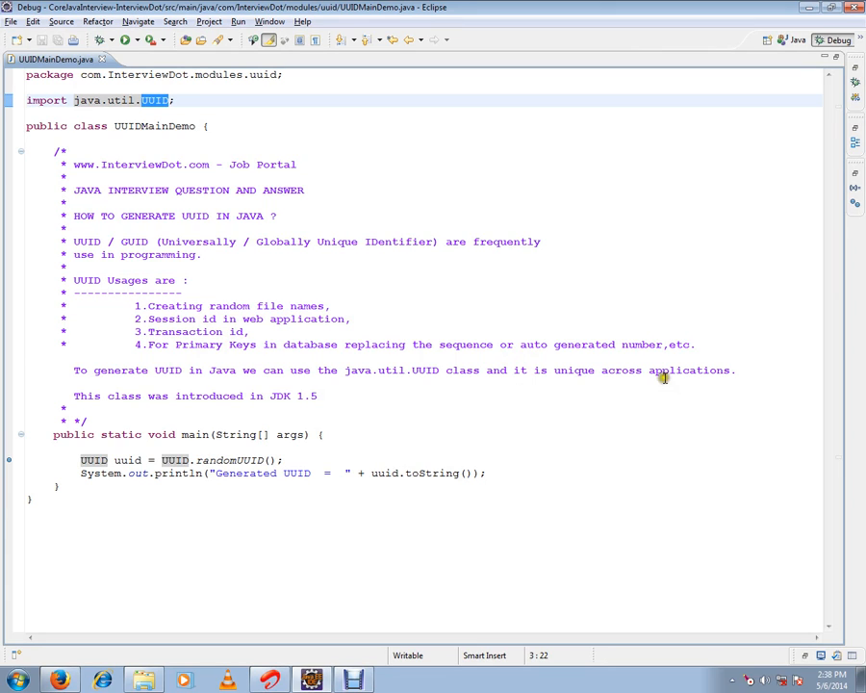
left_click(408, 408)
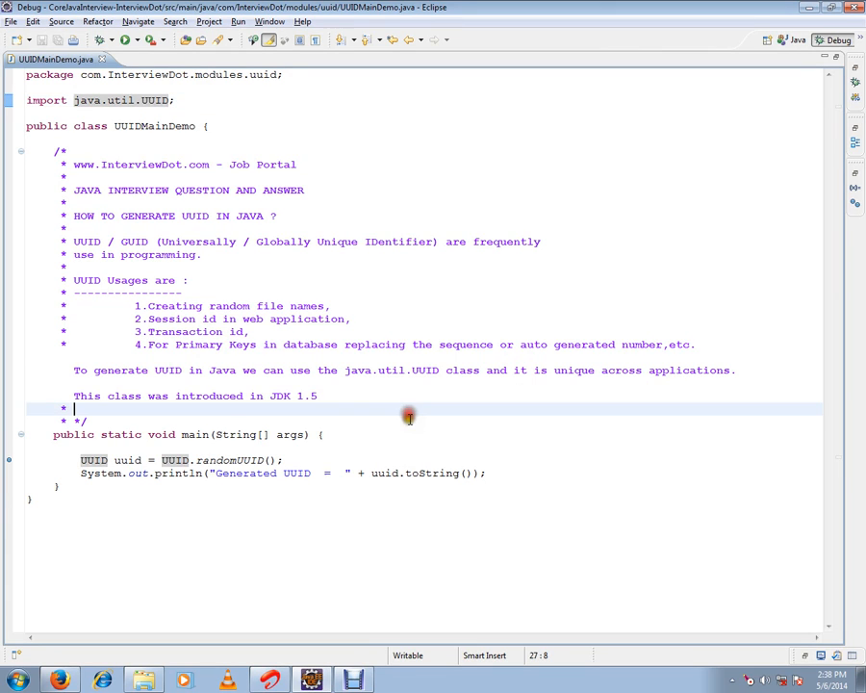
mouse_move(297, 441)
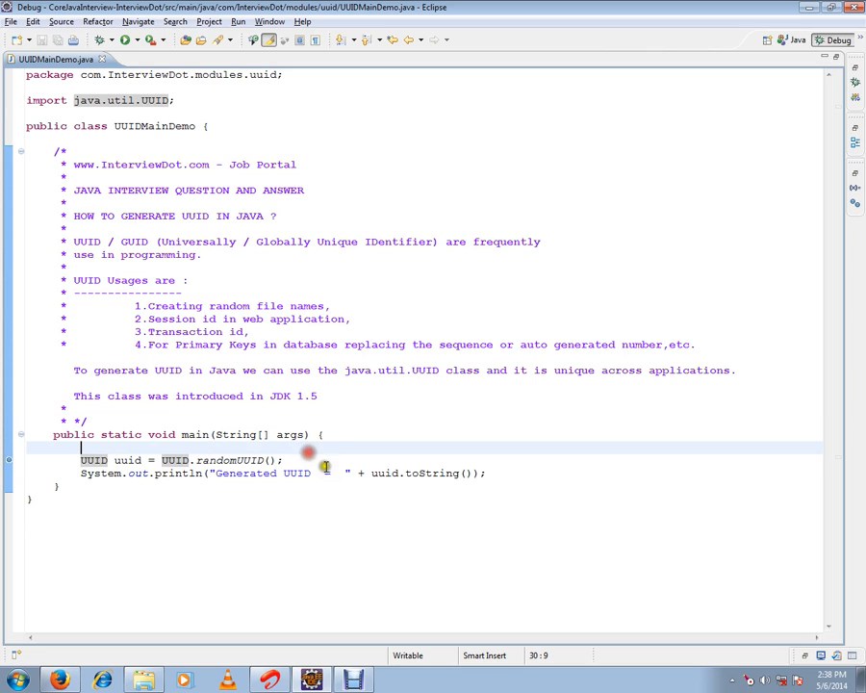
double_click(227, 461)
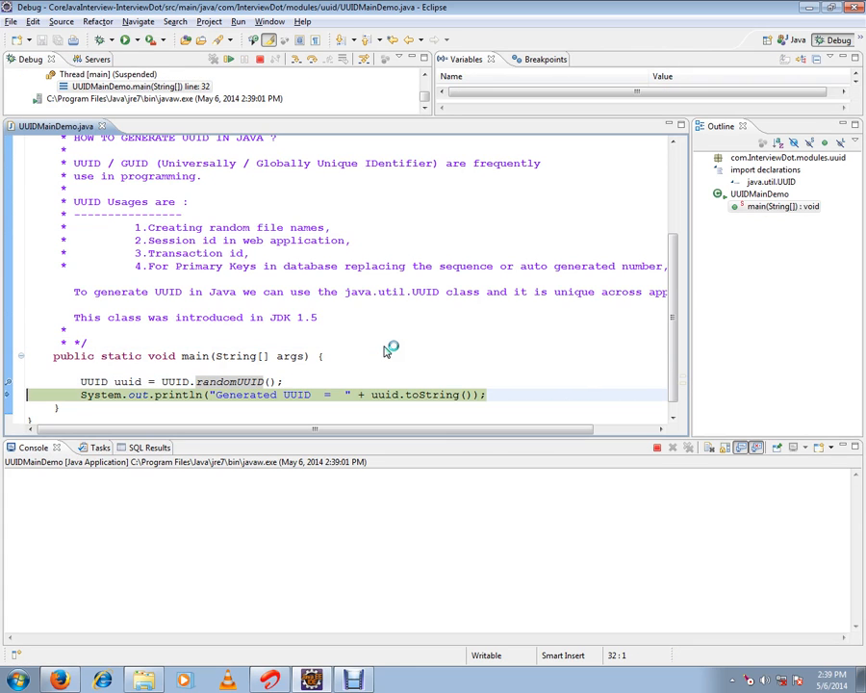
- Step over the println so the console shows 'Generated UUID = ...'
left_click(227, 57)
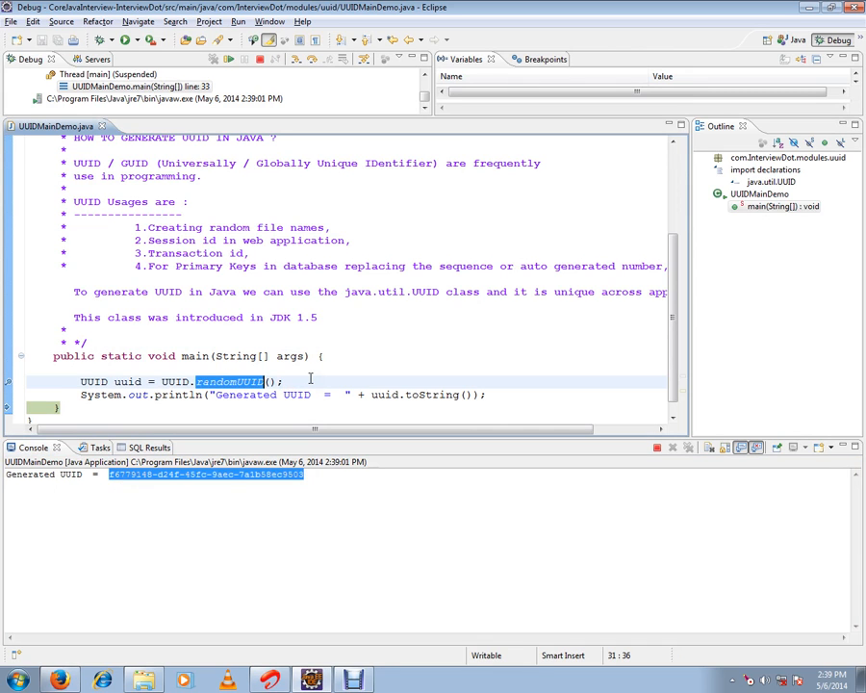
left_click(285, 381)
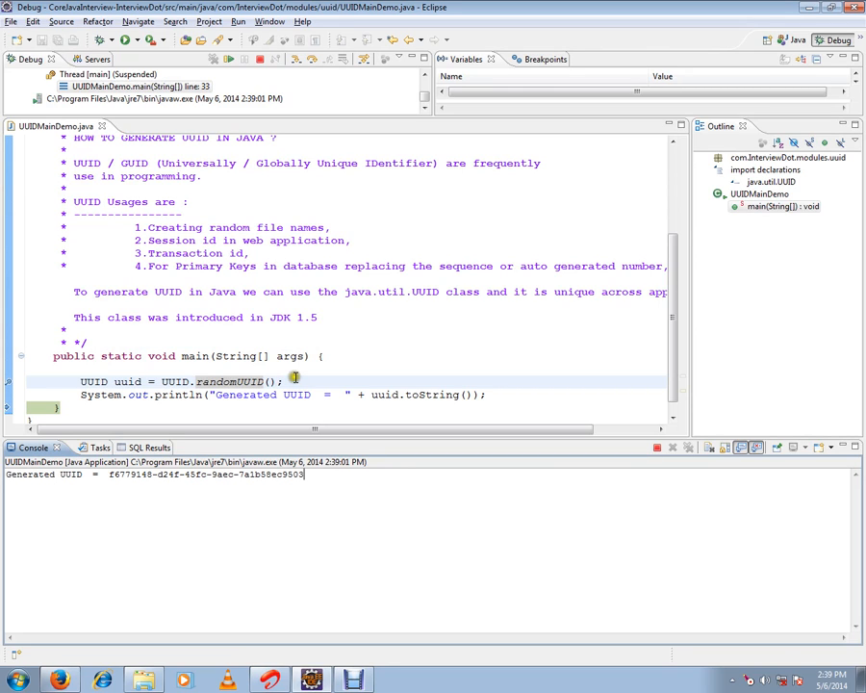
mouse_move(304, 366)
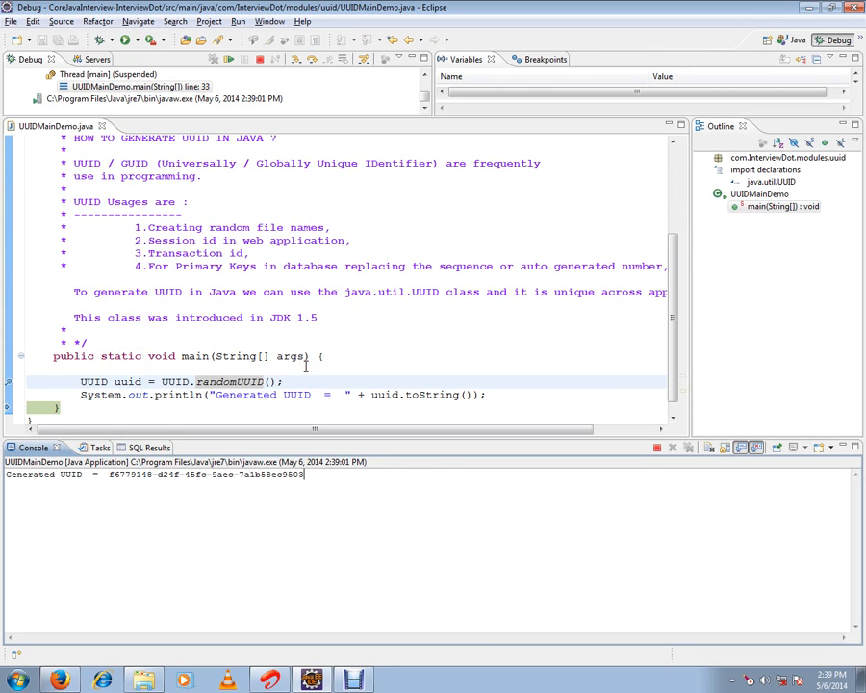